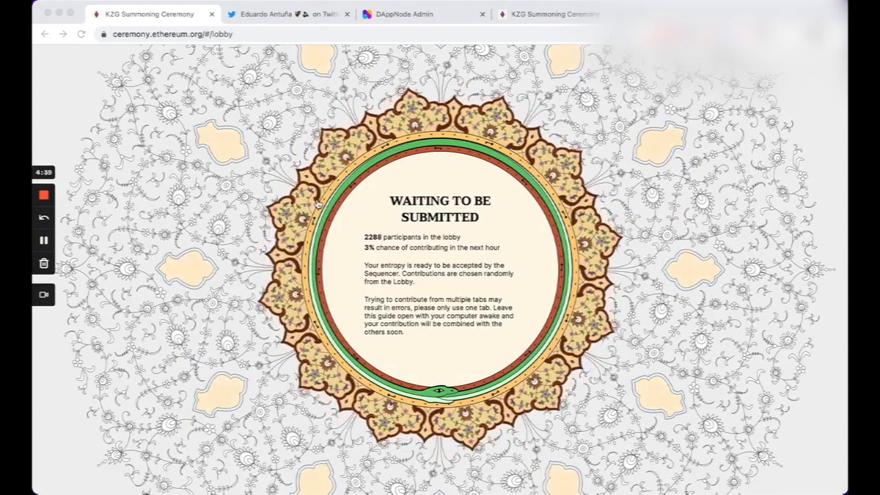
# Leave the ceremony lobby for the tweet about contributing to KZG via DAppNode
pyautogui.click(278, 14)
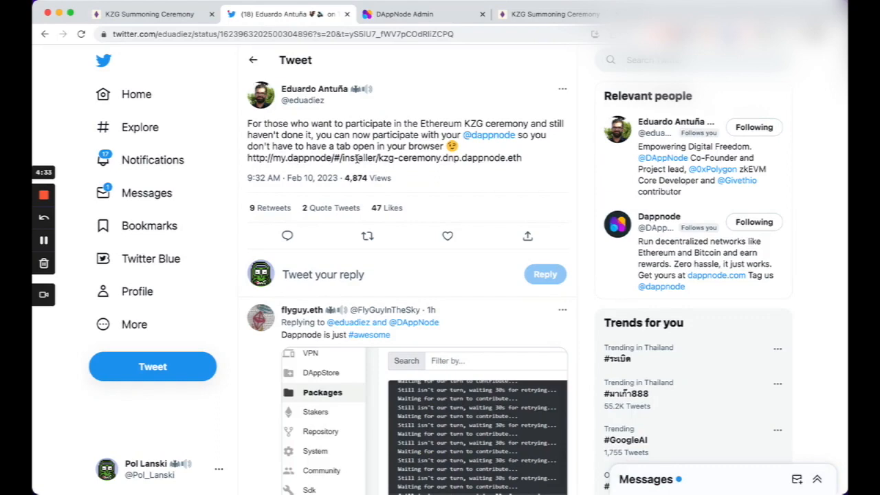
# Close the duplicate ceremony tab and carry the tweet's installer link into DAppNode Admin
pyautogui.click(146, 14)
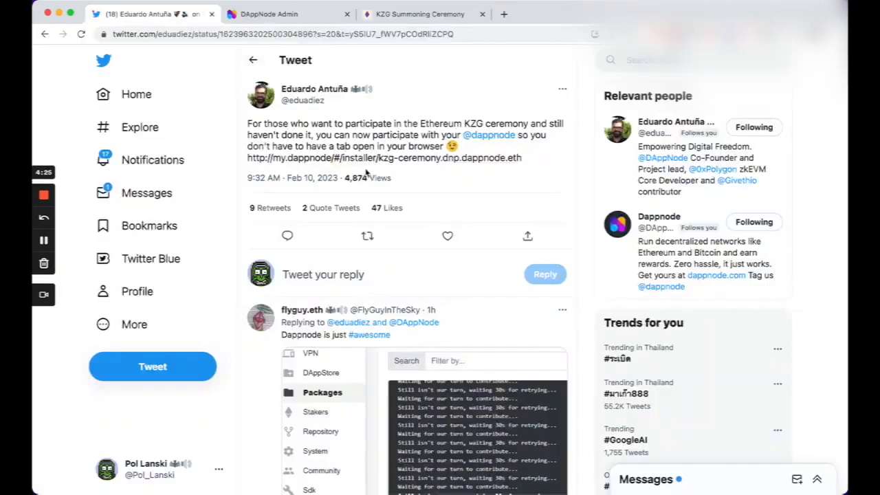
pyautogui.doubleClick(362, 158)
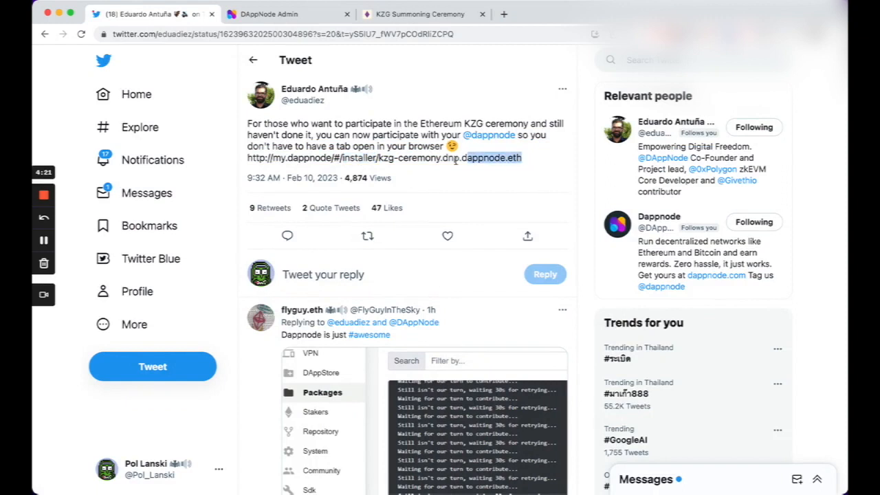
pyautogui.moveTo(246, 158); pyautogui.dragTo(522, 157)
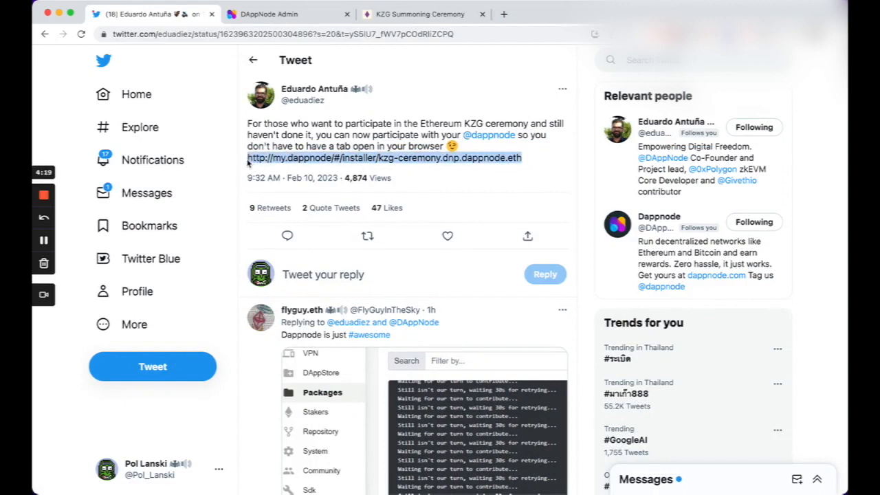
pyautogui.click(285, 14)
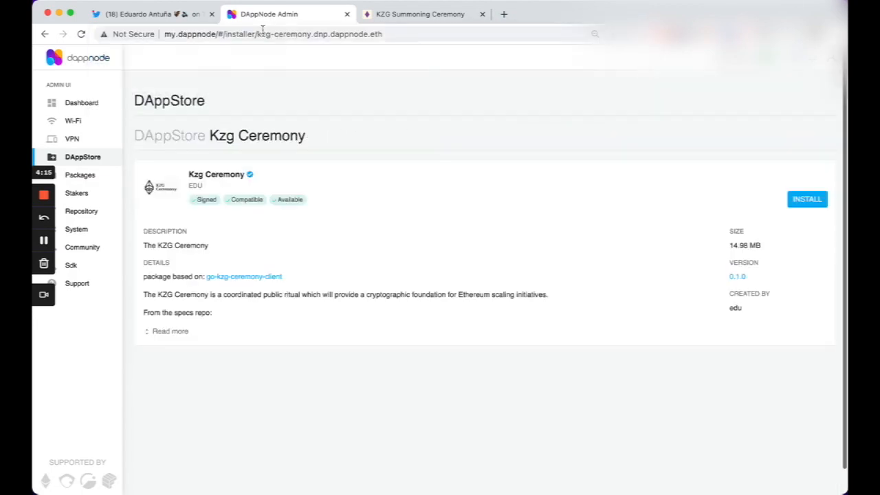
pyautogui.moveTo(808, 200)
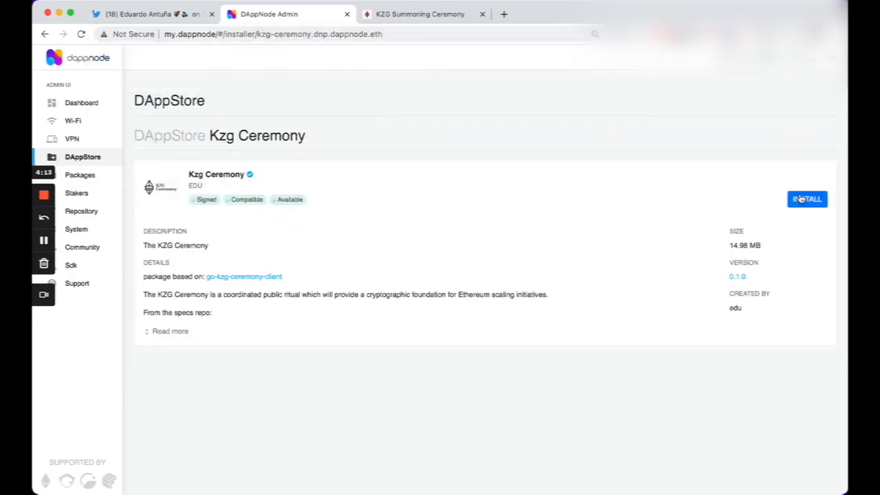
# Install the Kzg Ceremony package, submitting setup with a blank Session id
pyautogui.click(808, 199)
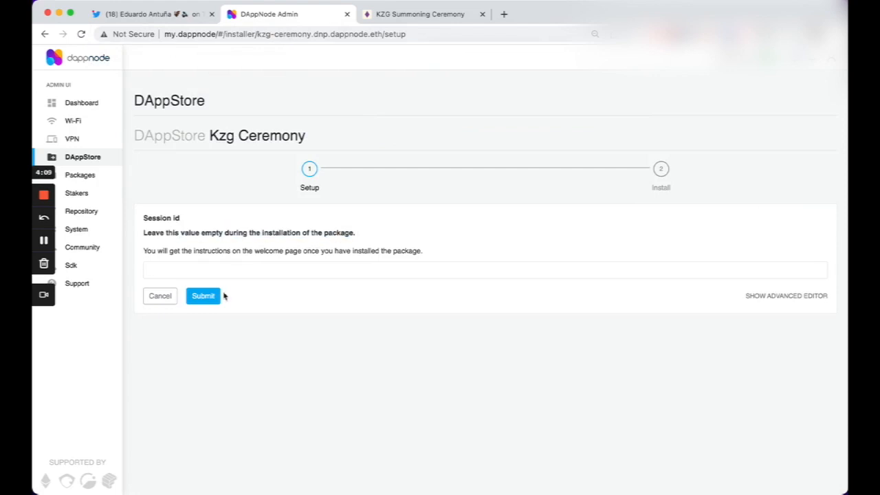
pyautogui.click(203, 296)
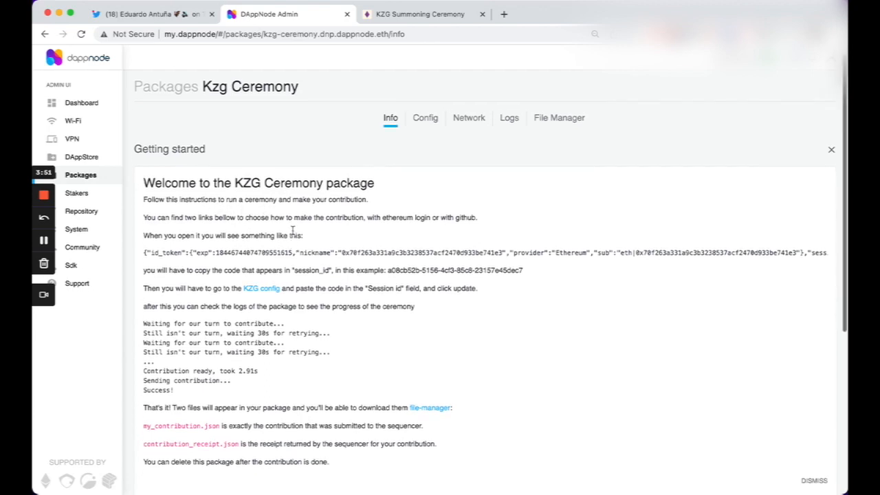
# Follow the Ethereum sign-in URL listed under Package Sent Values
pyautogui.scroll(-3)
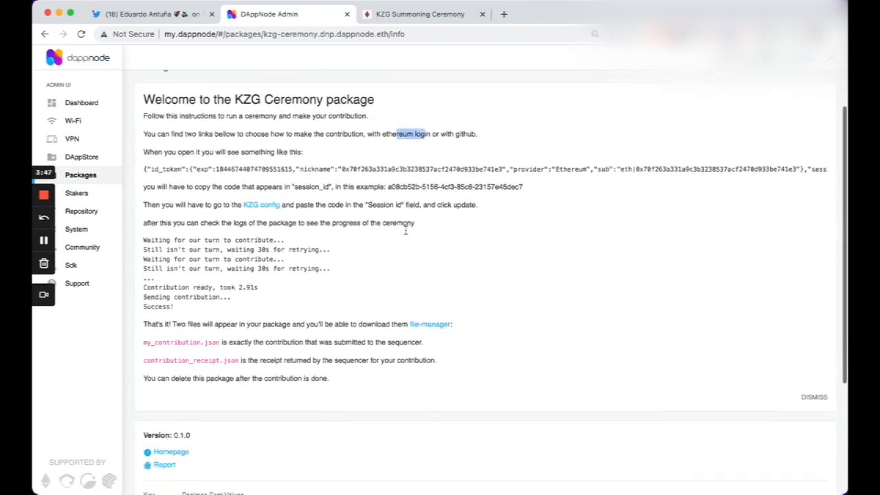
pyautogui.scroll(-3)
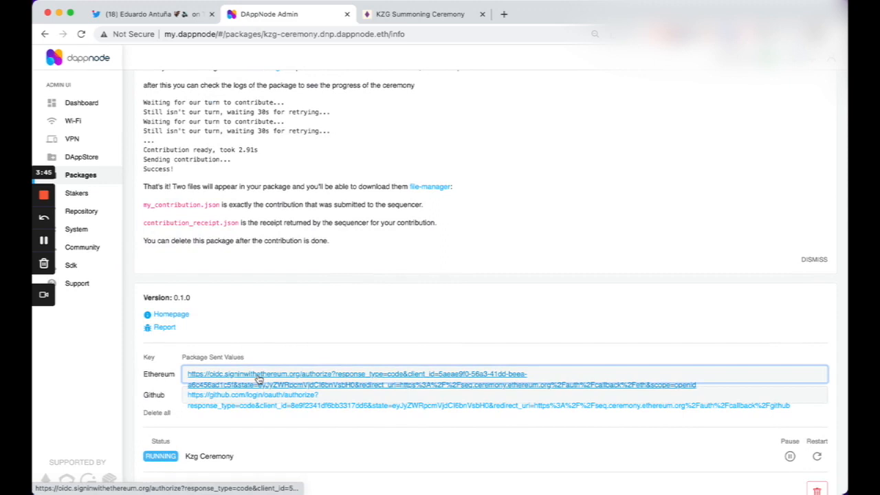
pyautogui.click(258, 374)
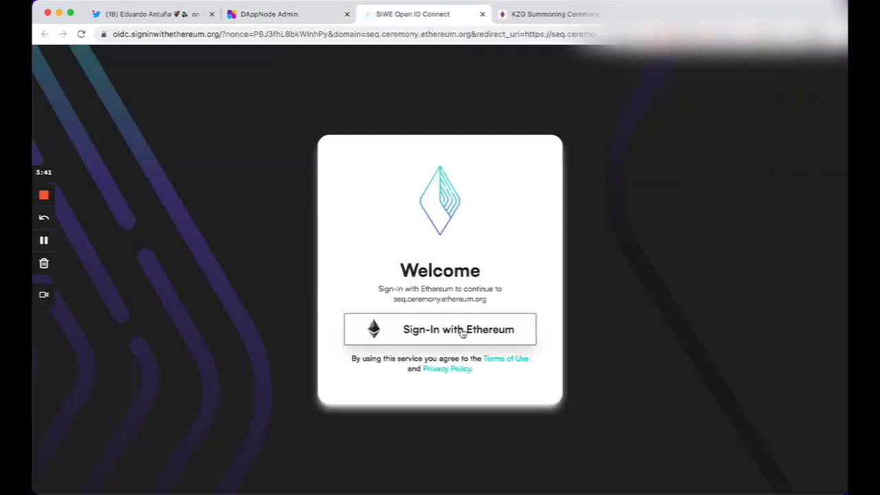
# Sign in with an Ethereum wallet, check the id_token callback, and return to the package
pyautogui.click(440, 329)
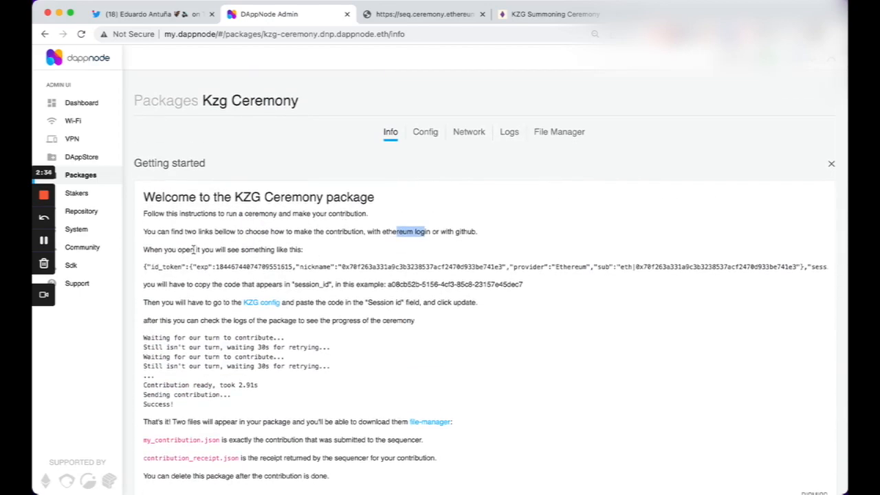
pyautogui.moveTo(185, 284)
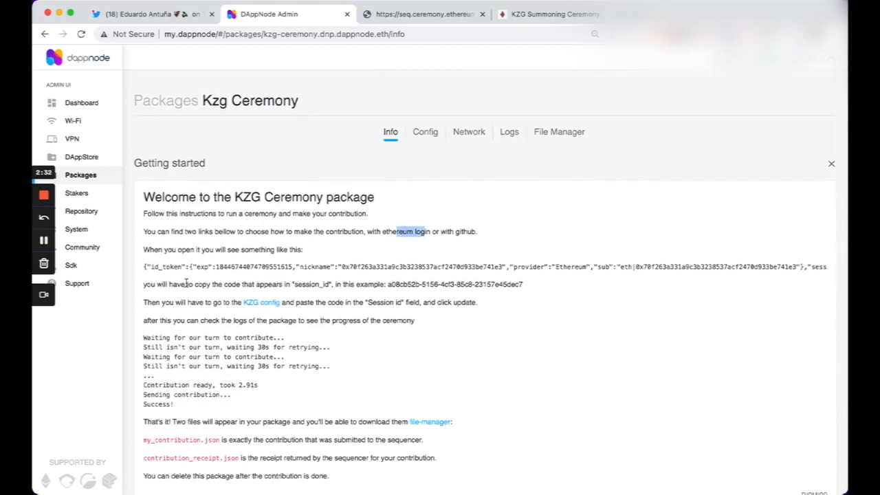
pyautogui.moveTo(306, 285)
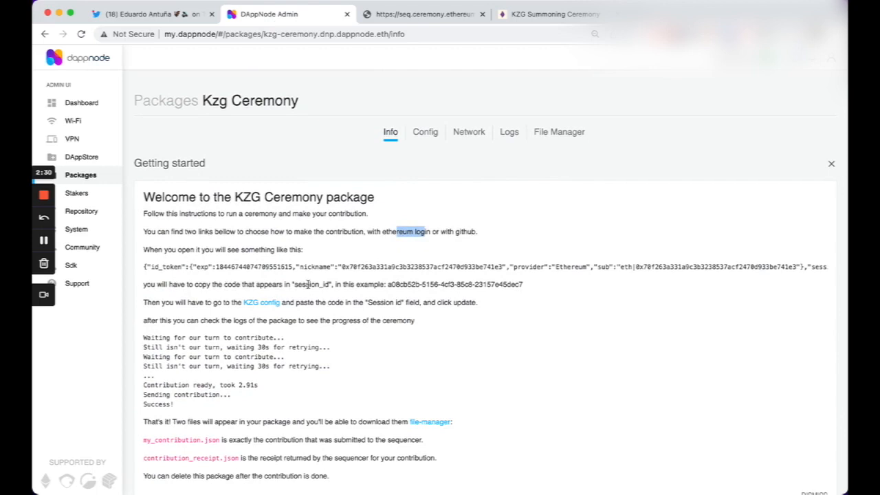
pyautogui.click(431, 14)
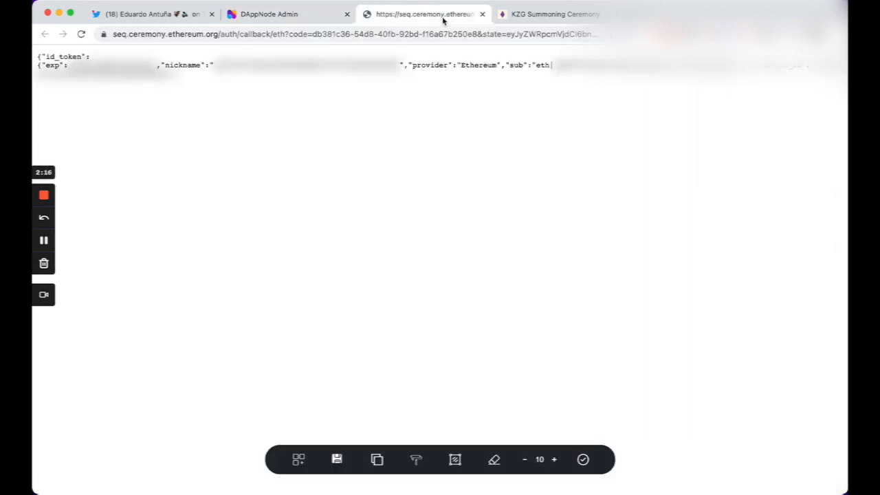
pyautogui.click(268, 14)
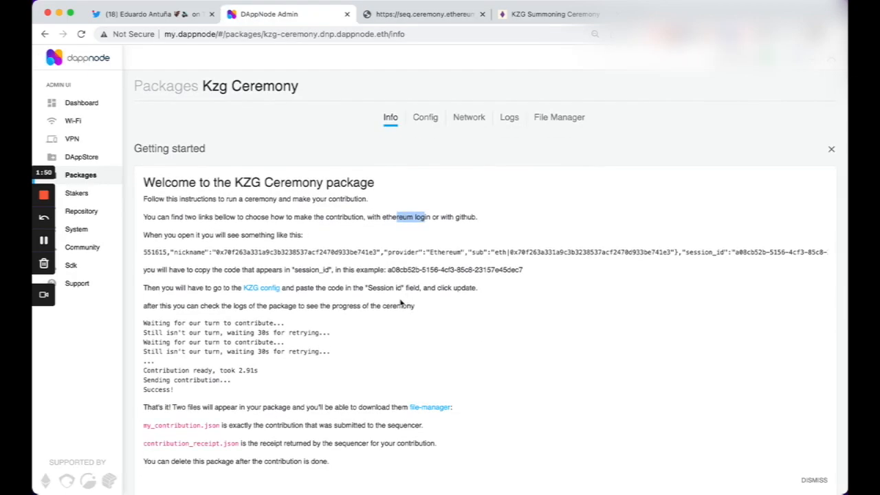
# Paste the session id into the Config Session id field, update it, and return to Info
pyautogui.scroll(-3)
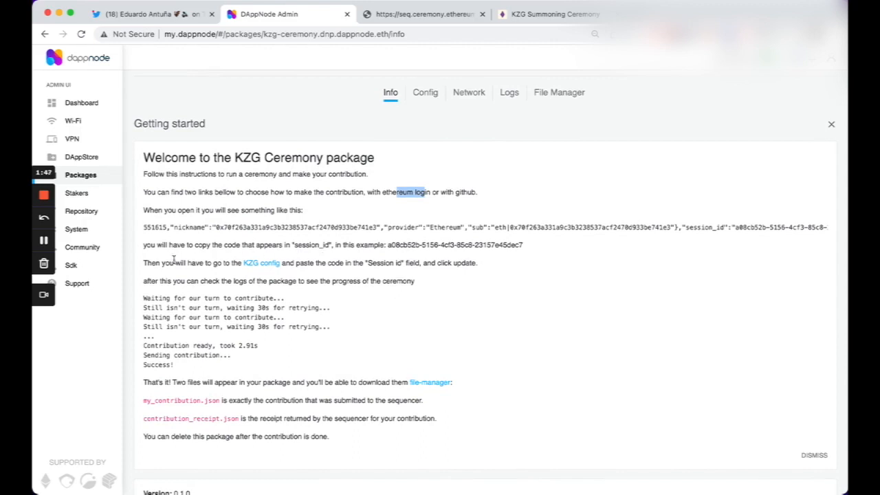
pyautogui.moveTo(266, 263)
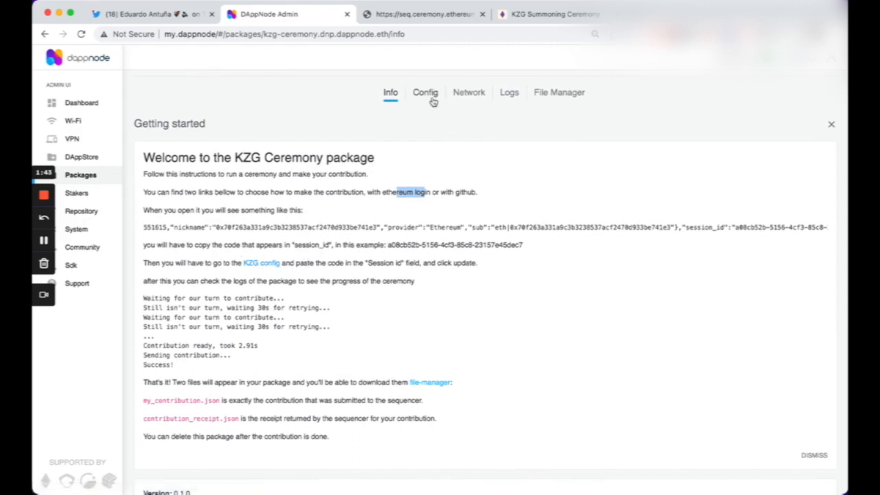
pyautogui.click(425, 92)
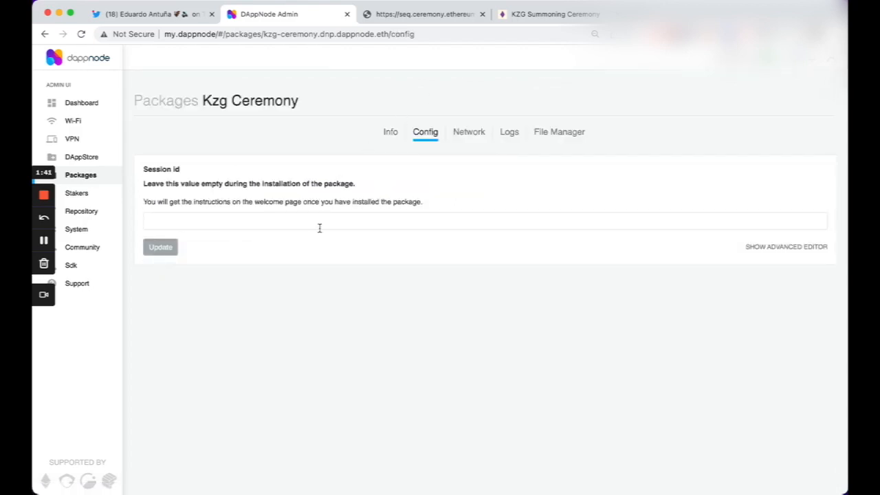
pyautogui.click(320, 222)
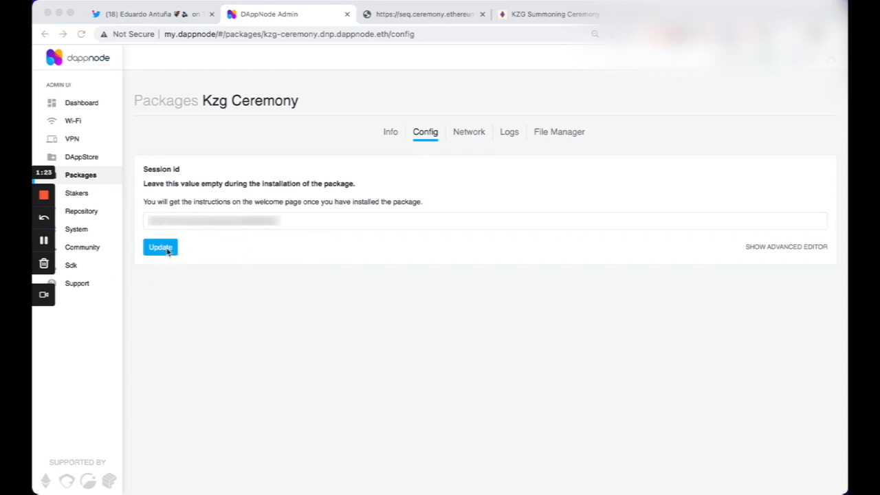
pyautogui.click(160, 247)
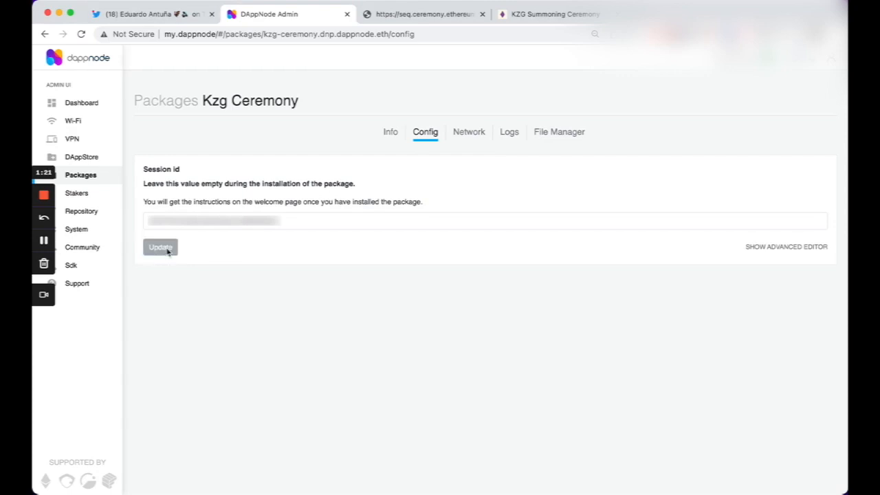
pyautogui.click(159, 247)
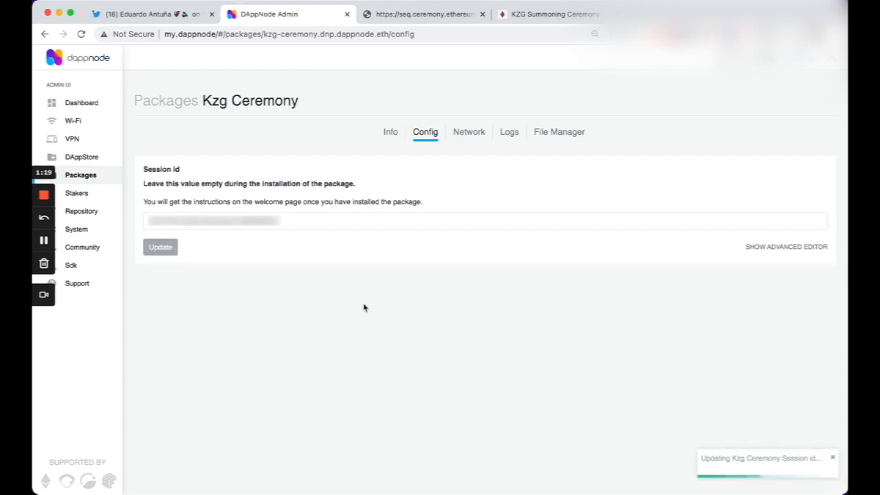
pyautogui.moveTo(649, 337)
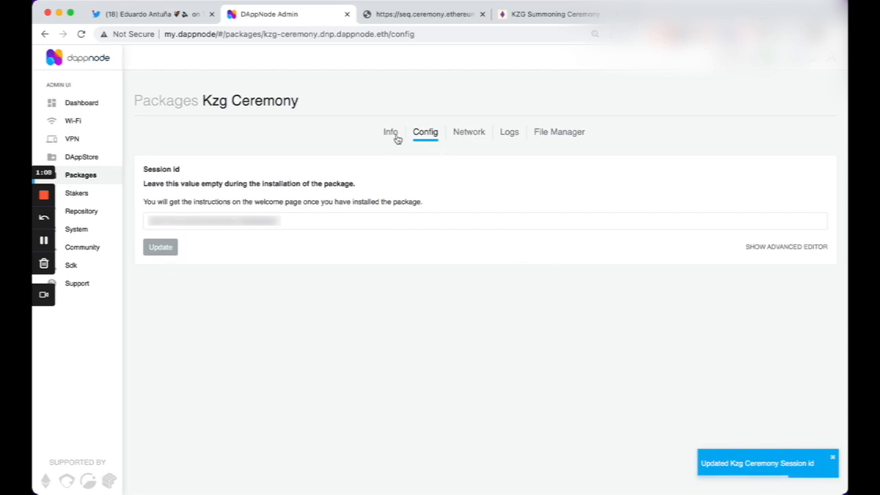
pyautogui.click(390, 131)
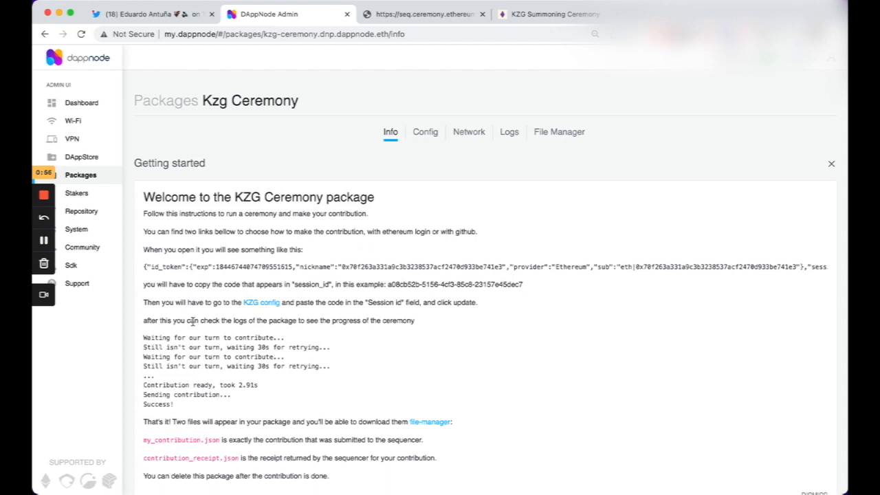
pyautogui.moveTo(499, 148)
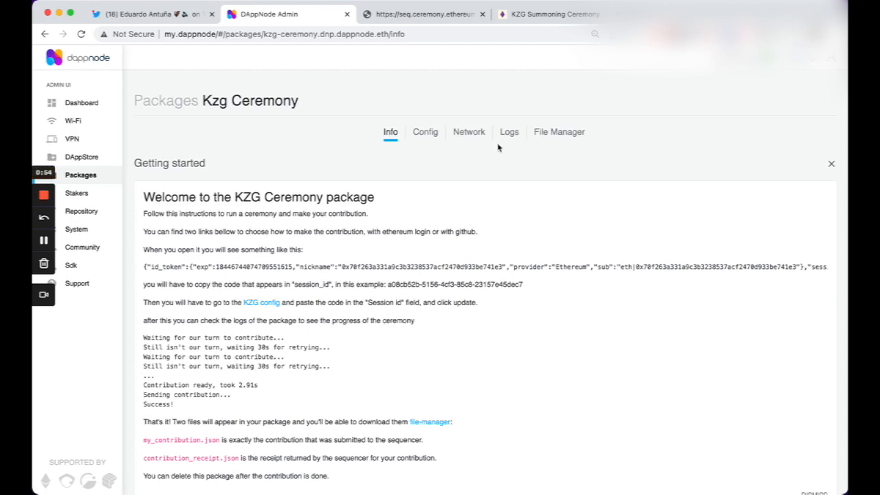
# Show the Kzg Ceremony logs with the contribution started and waiting its turn
pyautogui.click(508, 131)
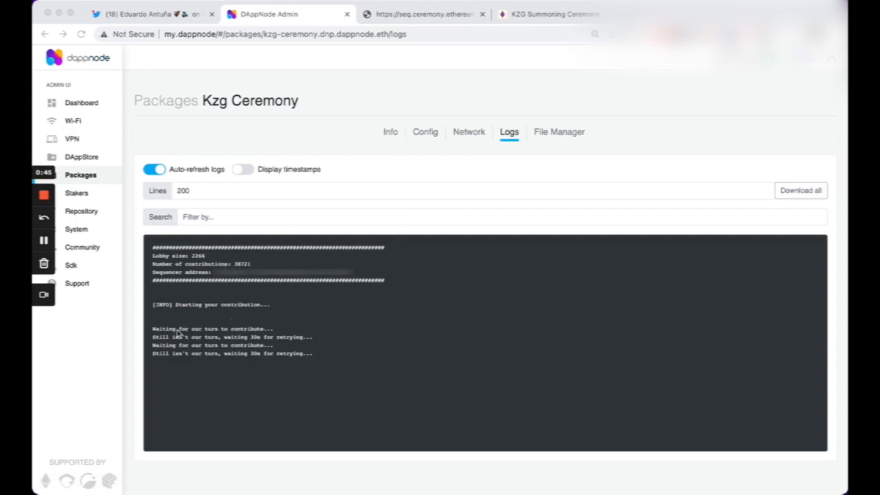
pyautogui.moveTo(276, 335)
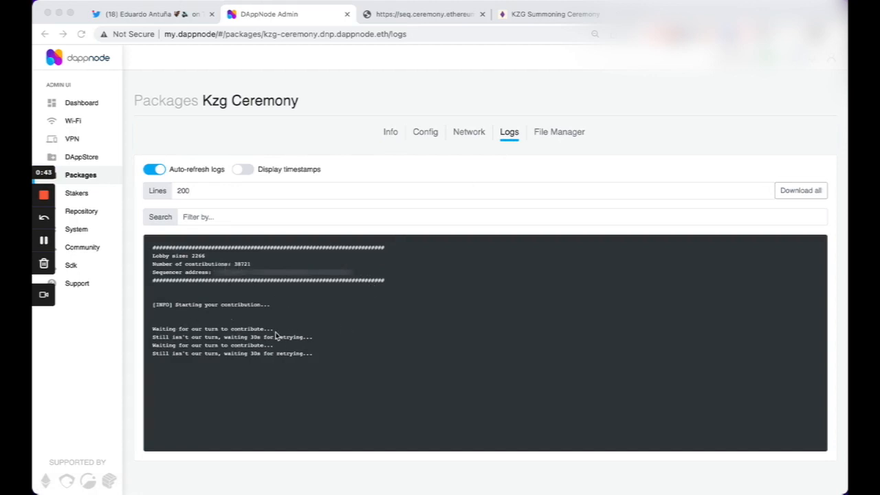
pyautogui.moveTo(241, 322)
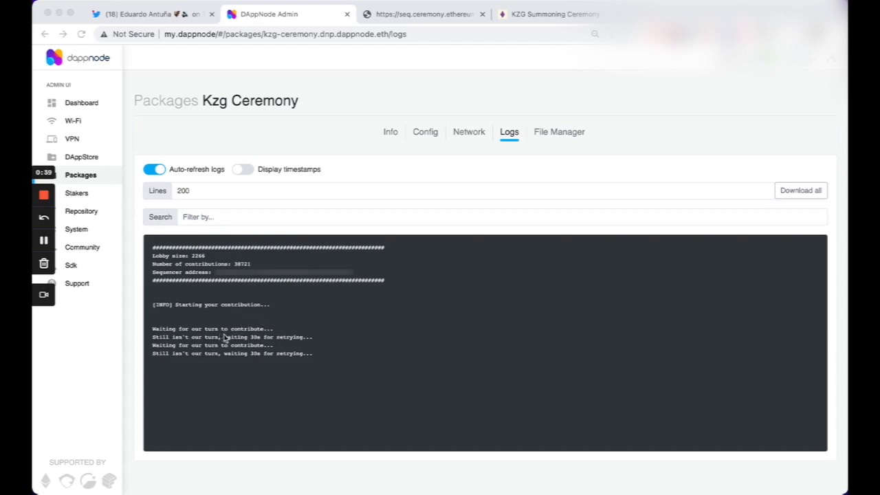
pyautogui.moveTo(288, 356)
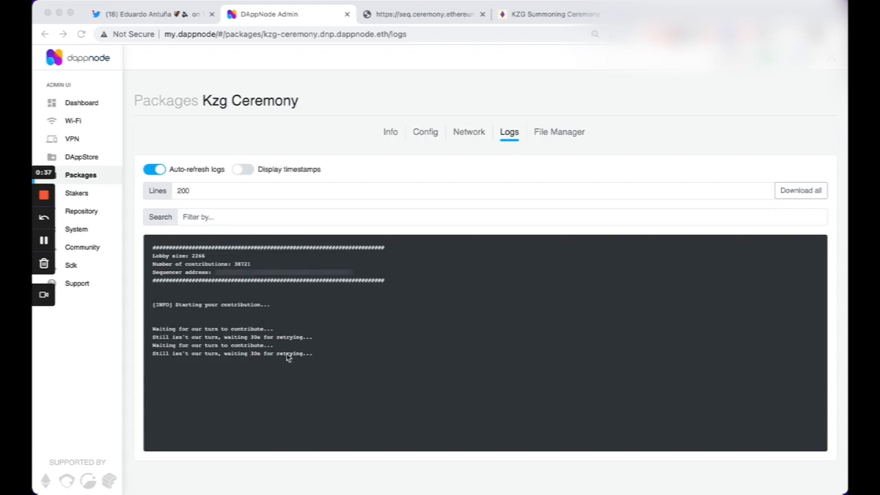
pyautogui.moveTo(275, 347)
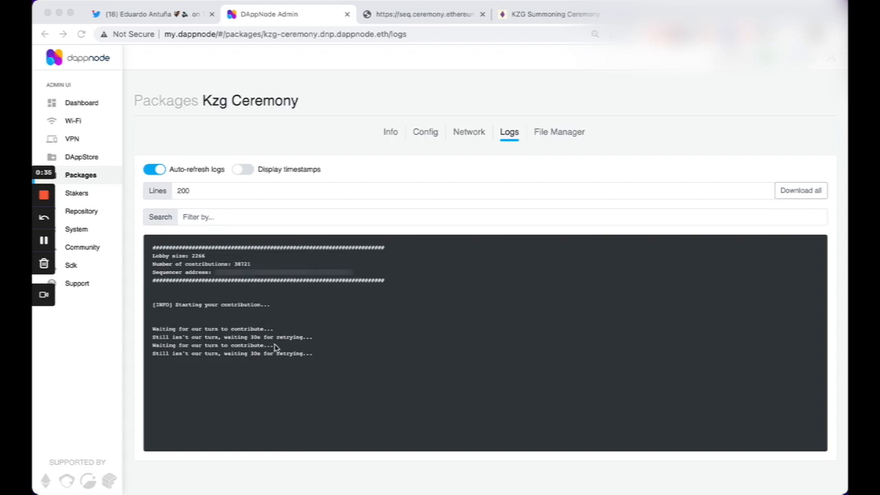
pyautogui.moveTo(208, 345)
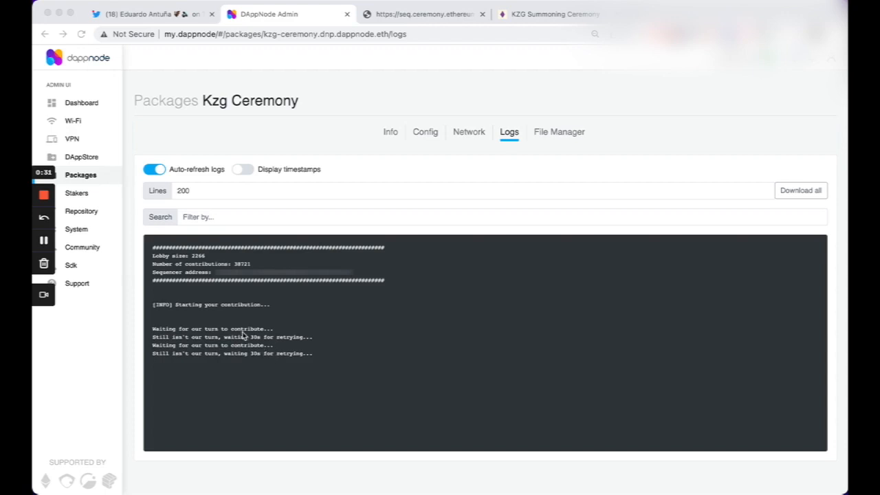
pyautogui.moveTo(229, 336)
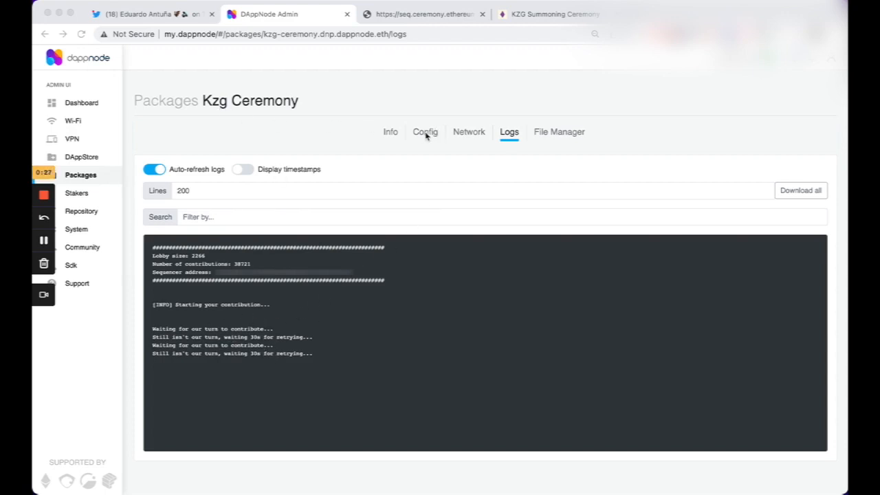
# Return to the Kzg Ceremony Info tab's Getting started instructions
pyautogui.click(390, 132)
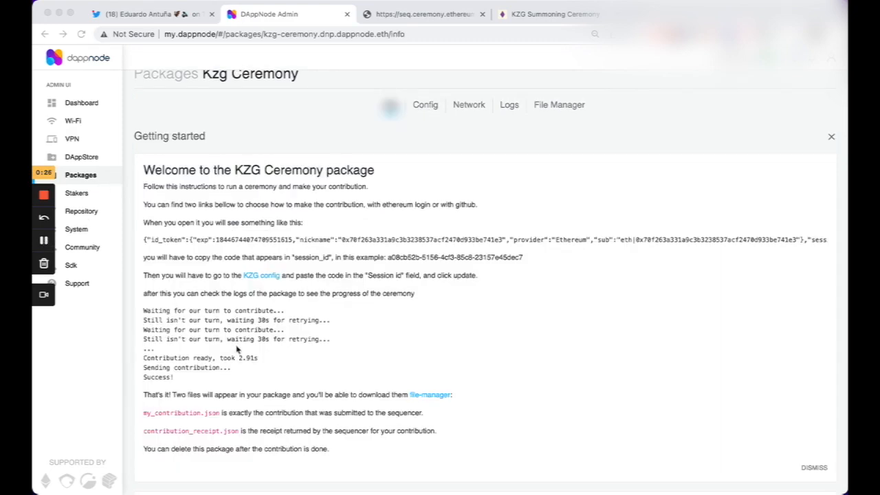
pyautogui.moveTo(237, 371)
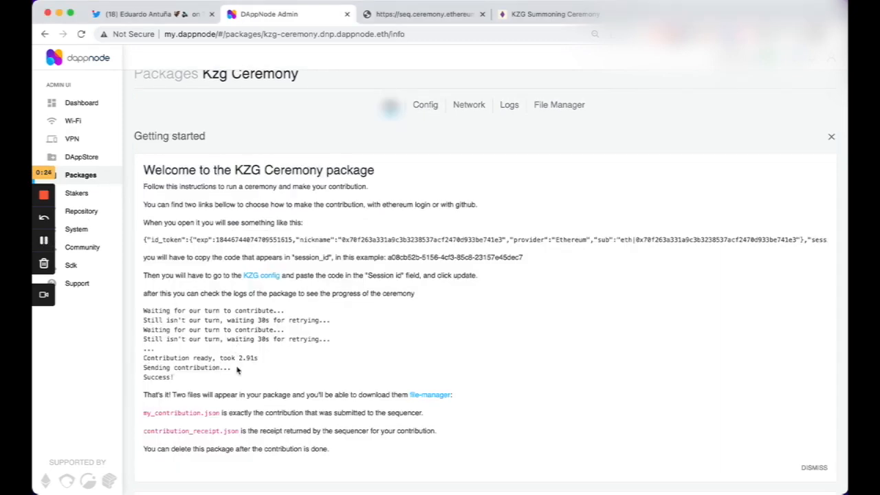